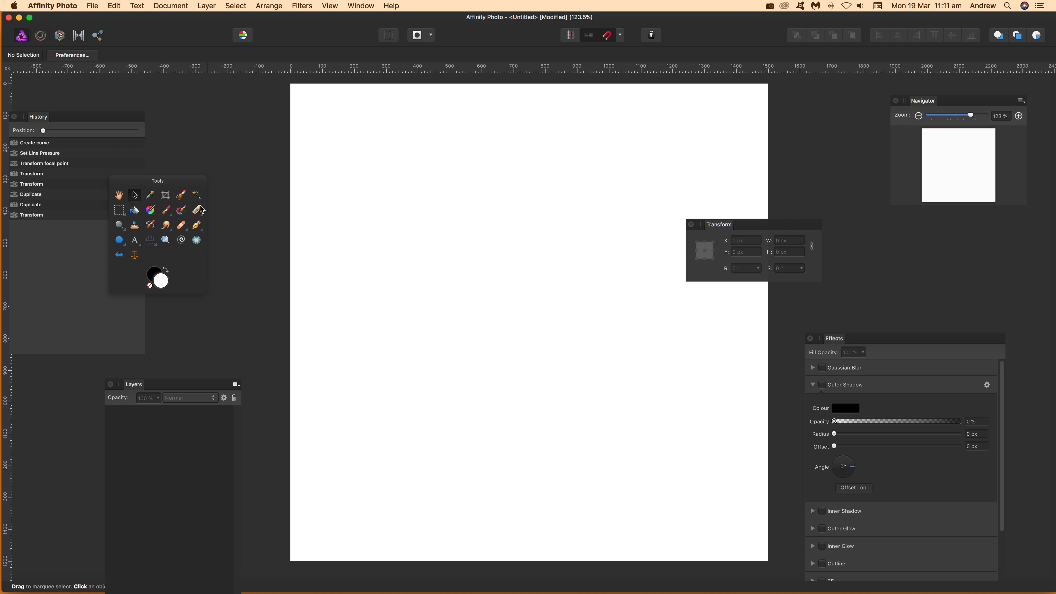
mouse_move(198, 225)
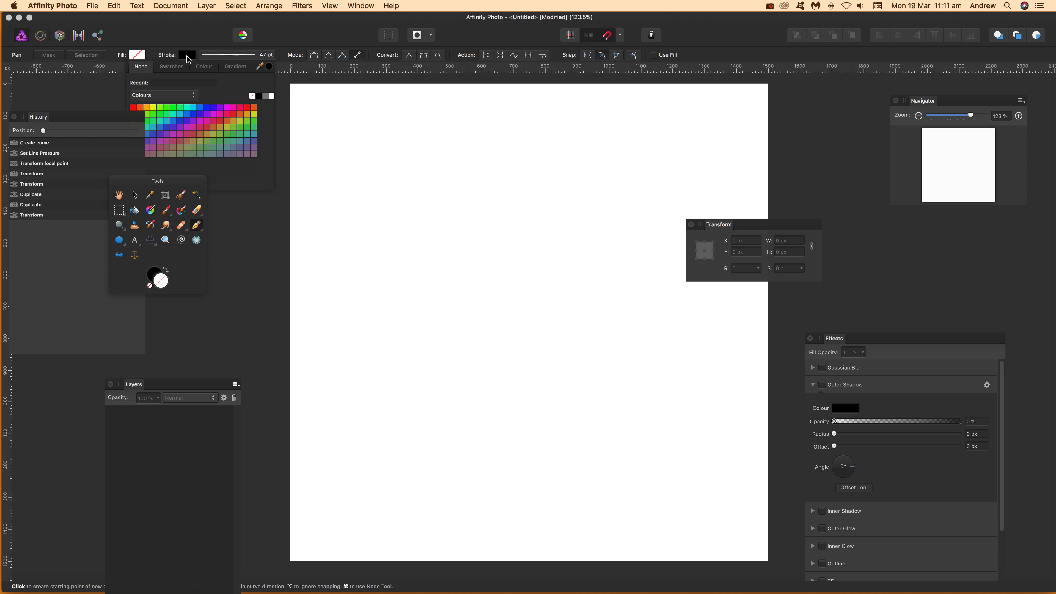
mouse_move(268, 61)
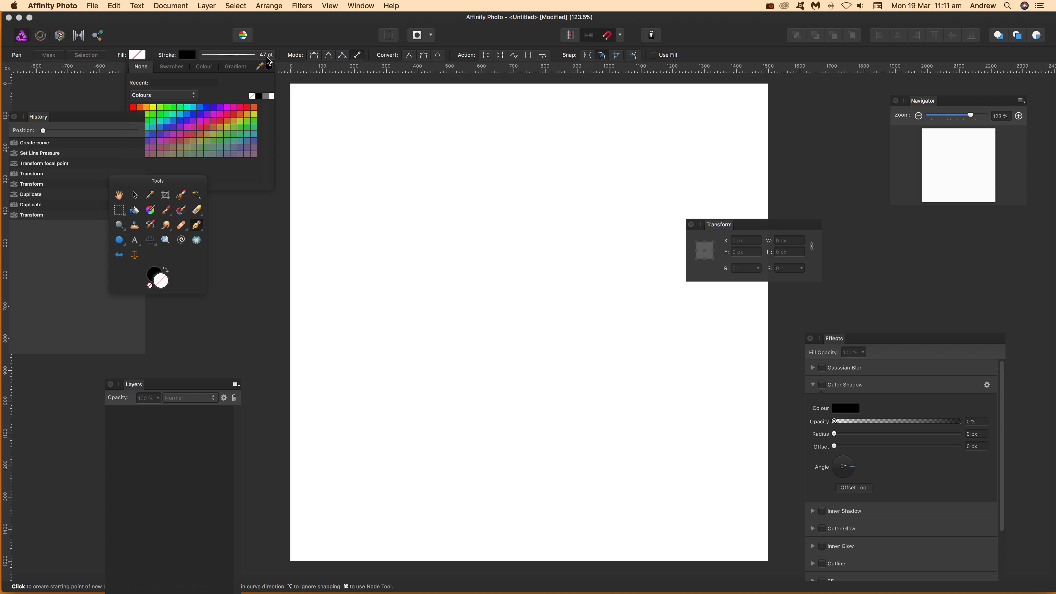
Draw a tapered black 47 pt pressure-stroke curve slanting down-right near the page centre.
drag(529, 313, 618, 391)
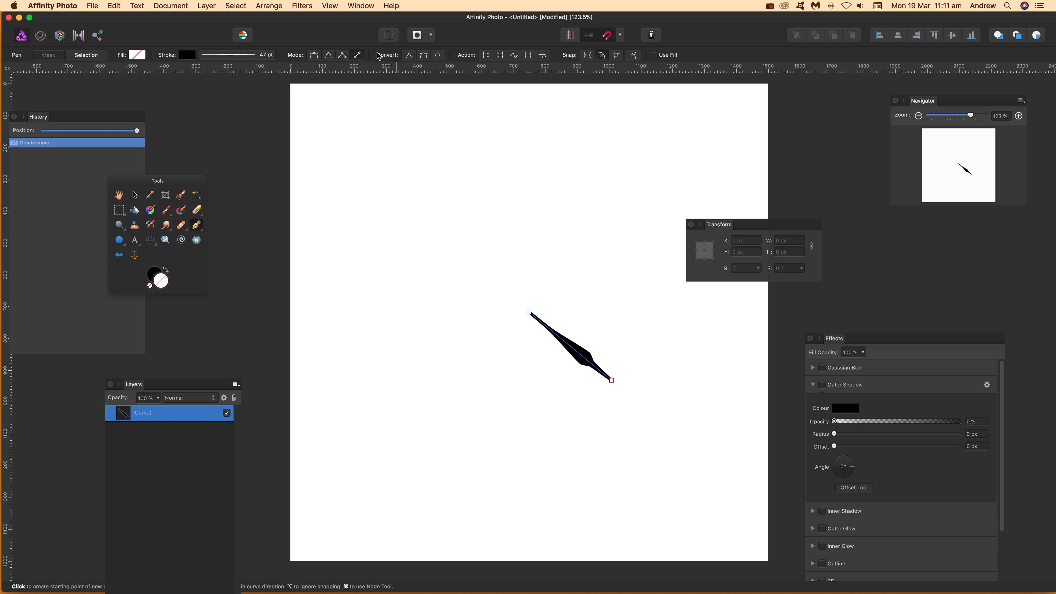
mouse_move(357, 55)
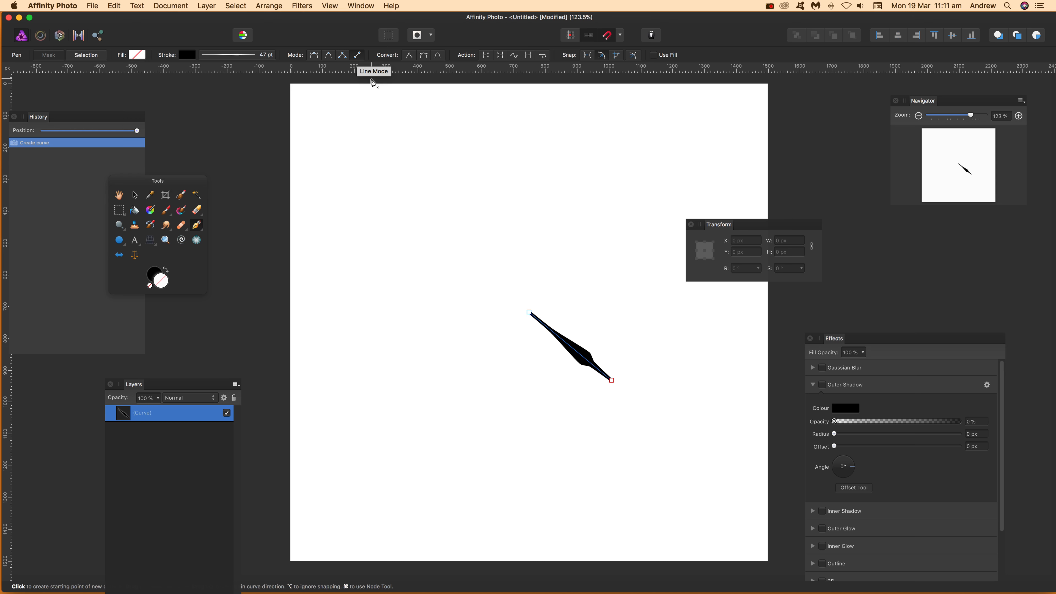
mouse_move(267, 304)
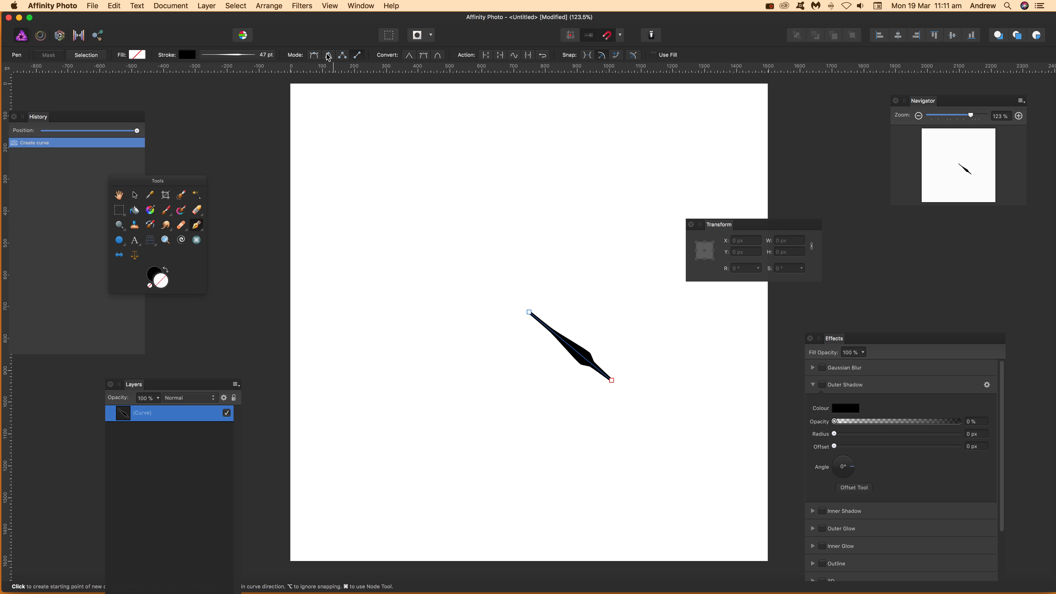
click(329, 5)
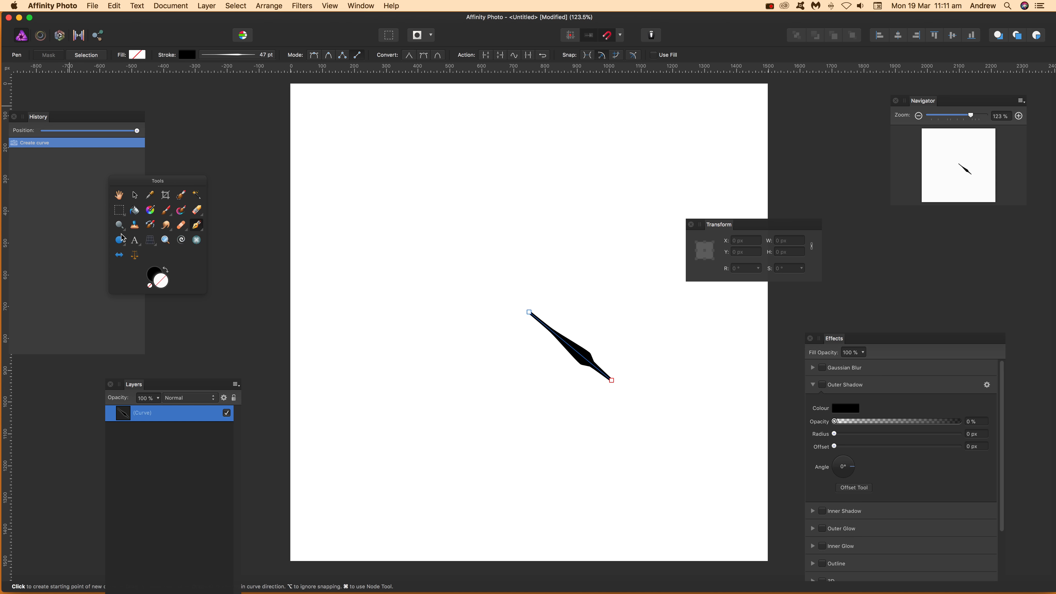
Select the curve and move its transform pivot off its upper-left end, entering 10.
click(135, 195)
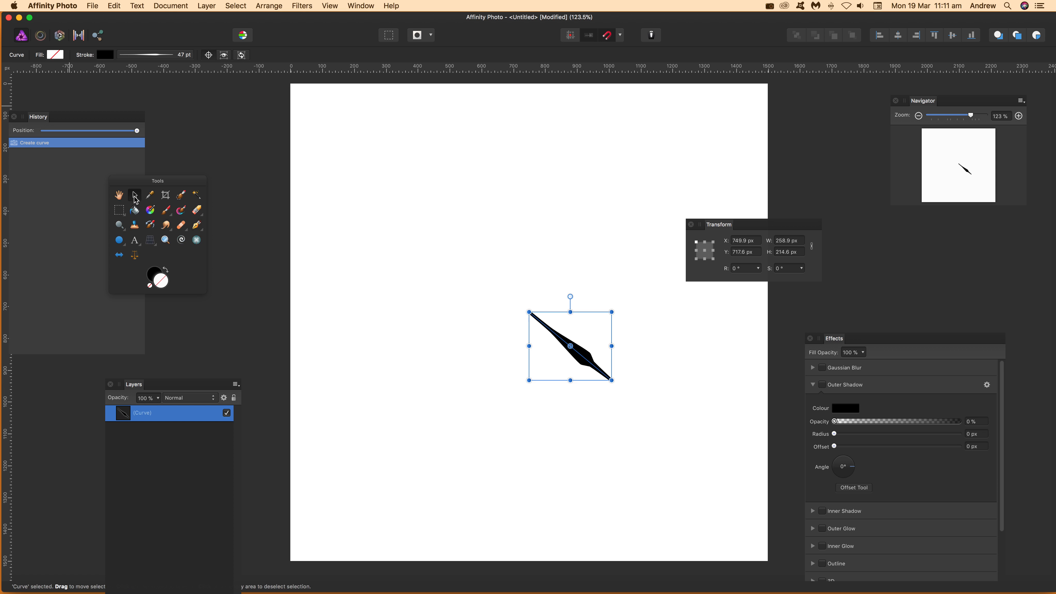
mouse_move(211, 58)
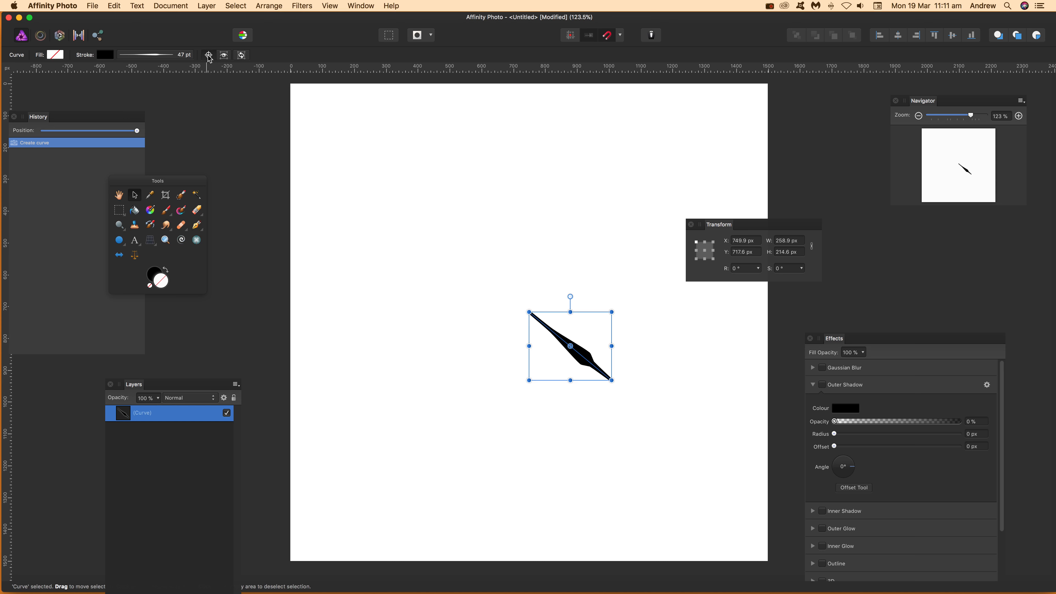
mouse_move(240, 54)
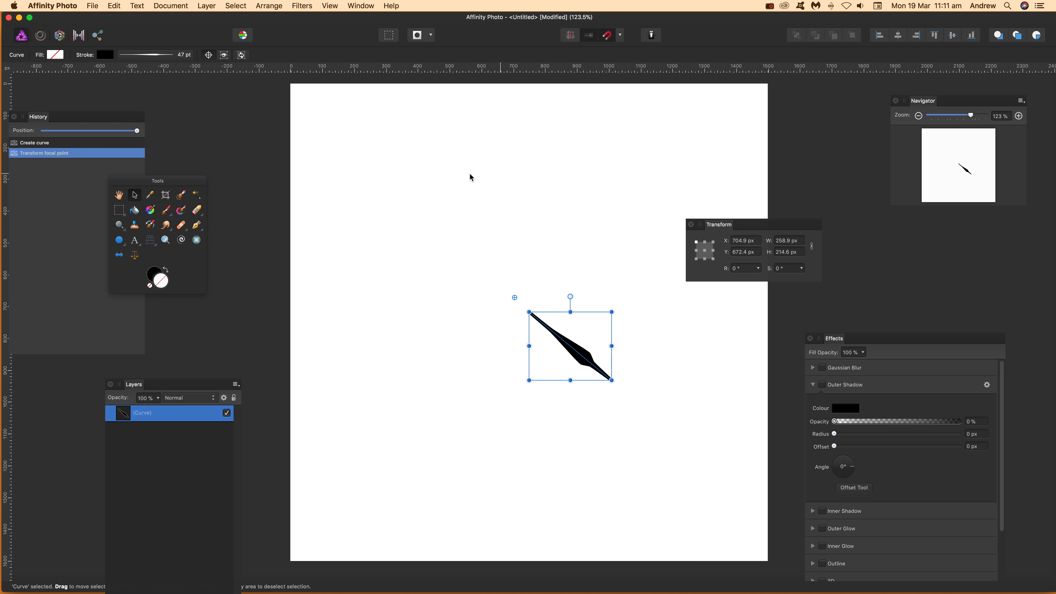
mouse_move(651, 375)
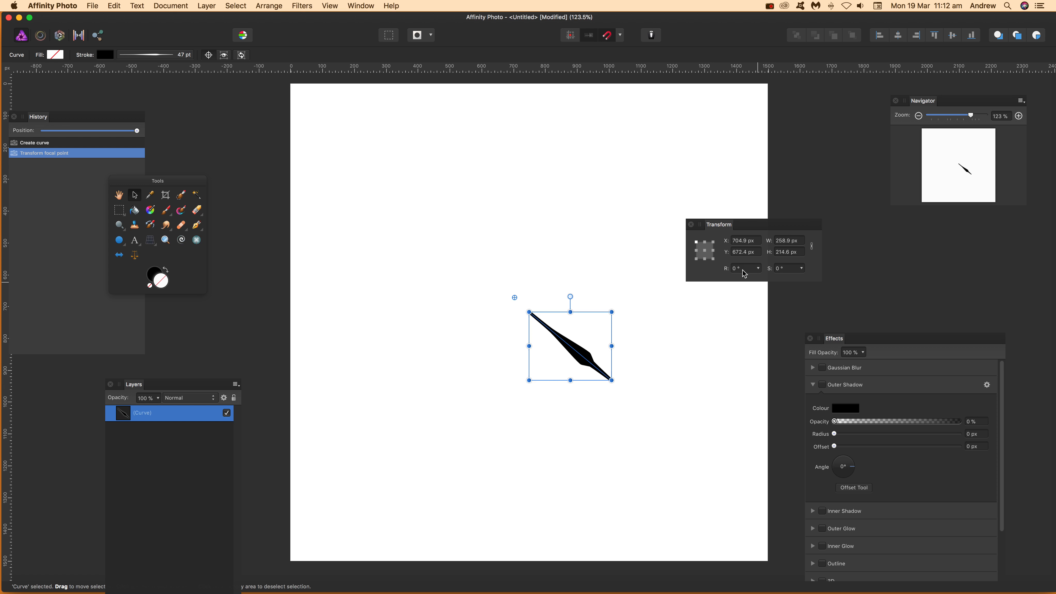
text(10)
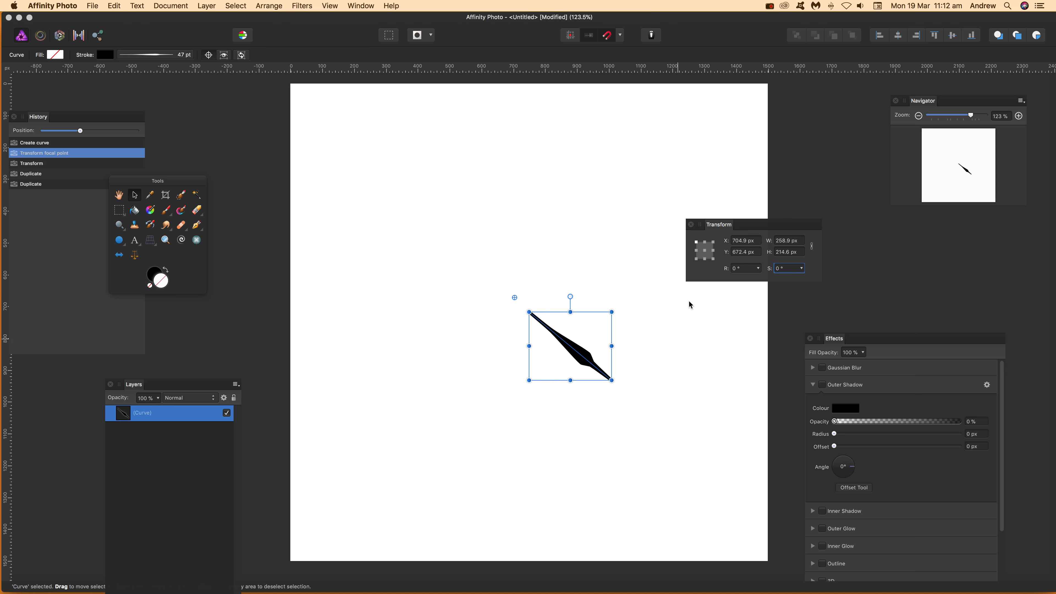
Rotate the curve 10° around the offset pivot to start the starburst.
drag(612, 370, 616, 370)
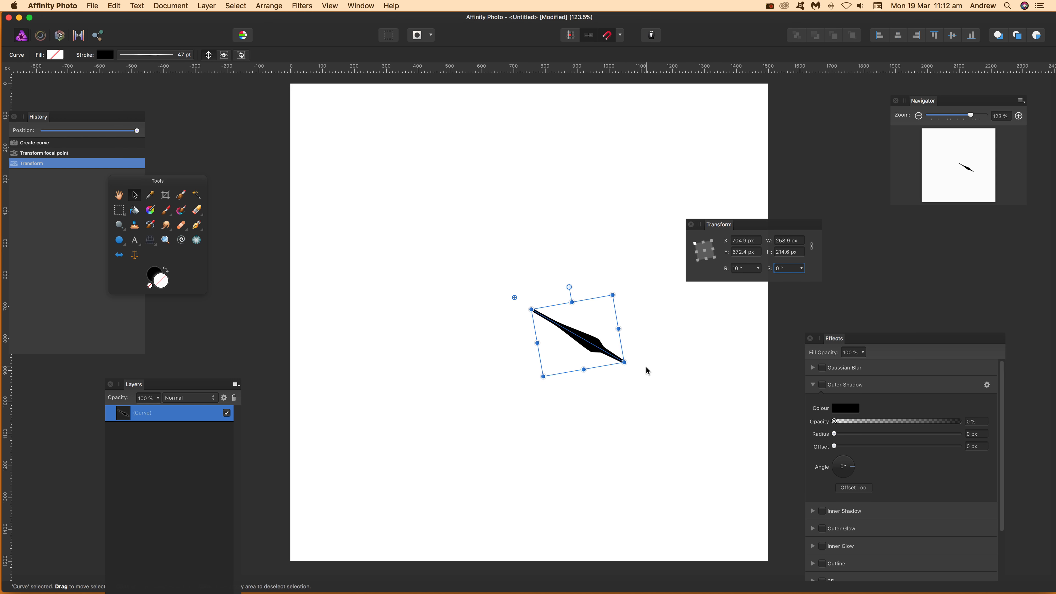
mouse_move(665, 364)
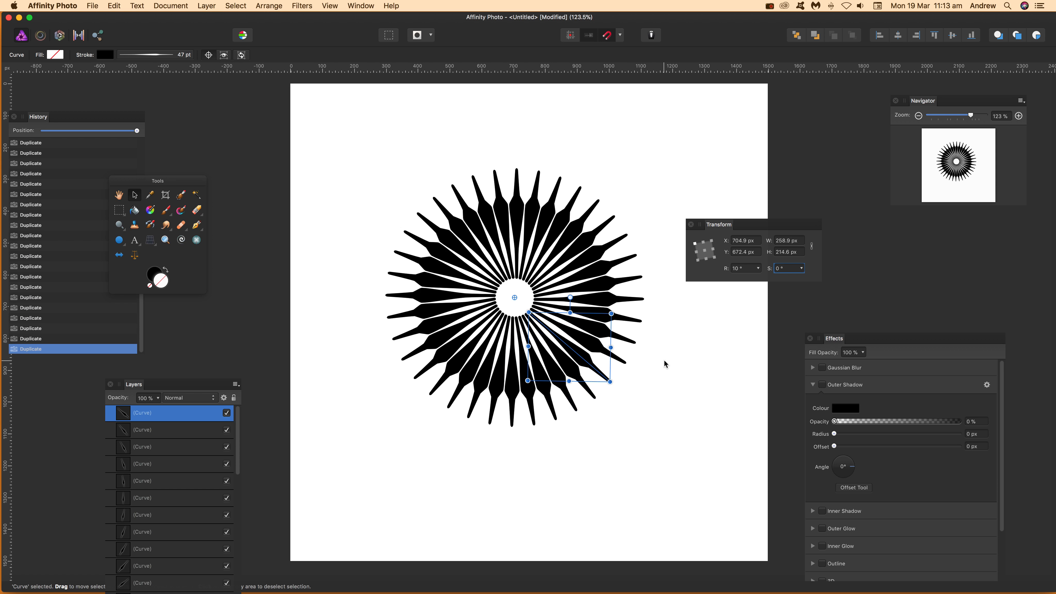
mouse_move(374, 81)
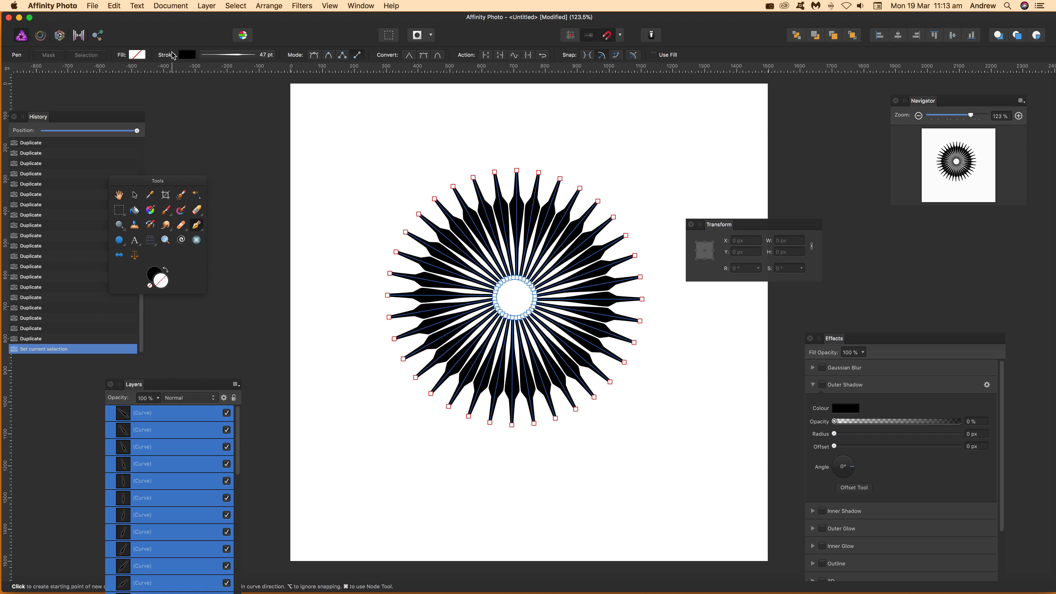
Thin all 36 strokes to about 21 pt, reshape pressure toward the tips, and group them.
click(178, 54)
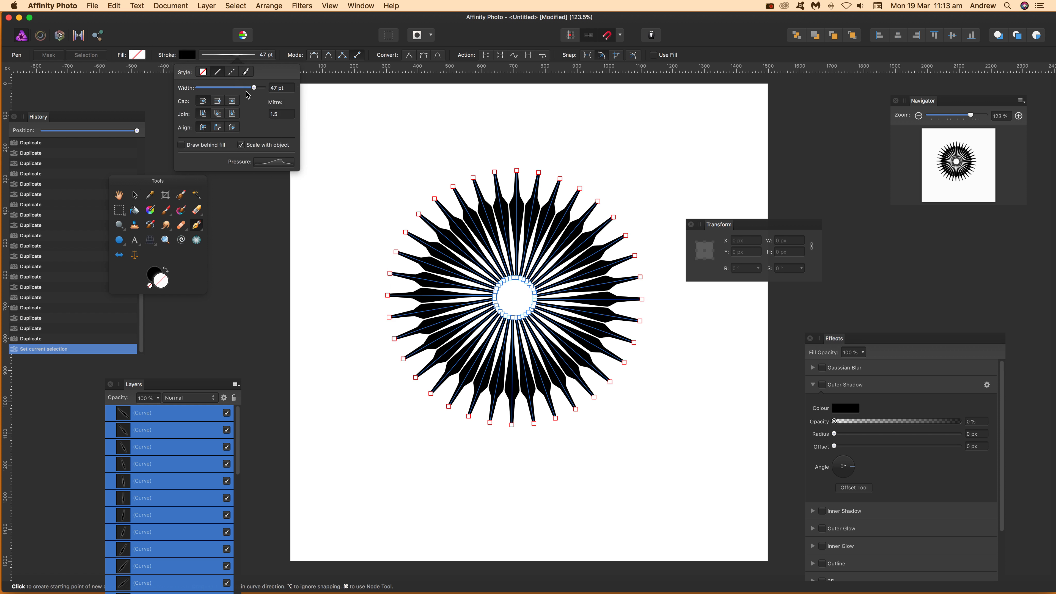
drag(255, 88, 263, 87)
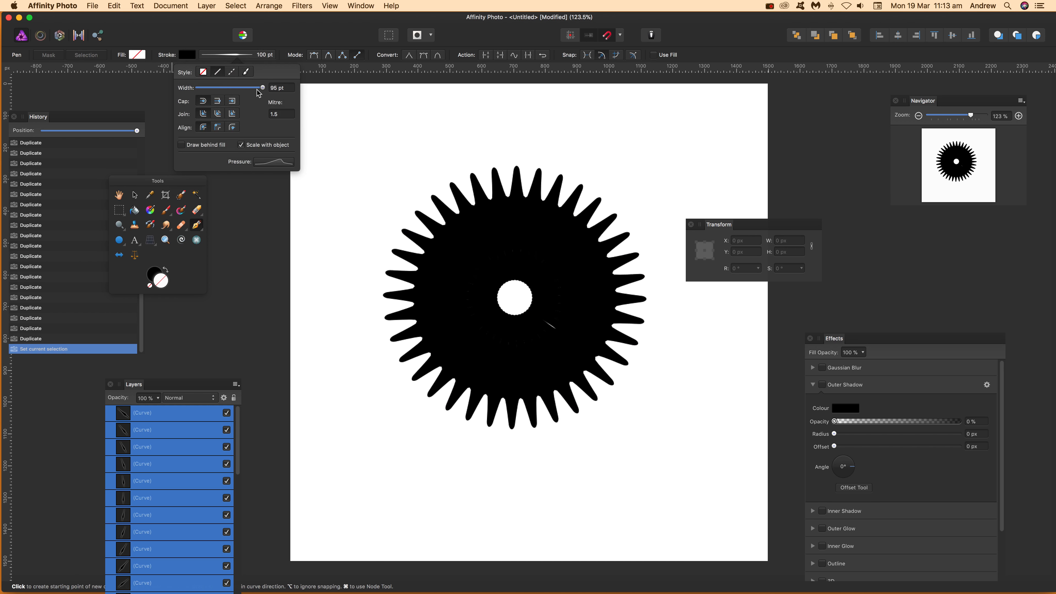
drag(261, 87, 234, 87)
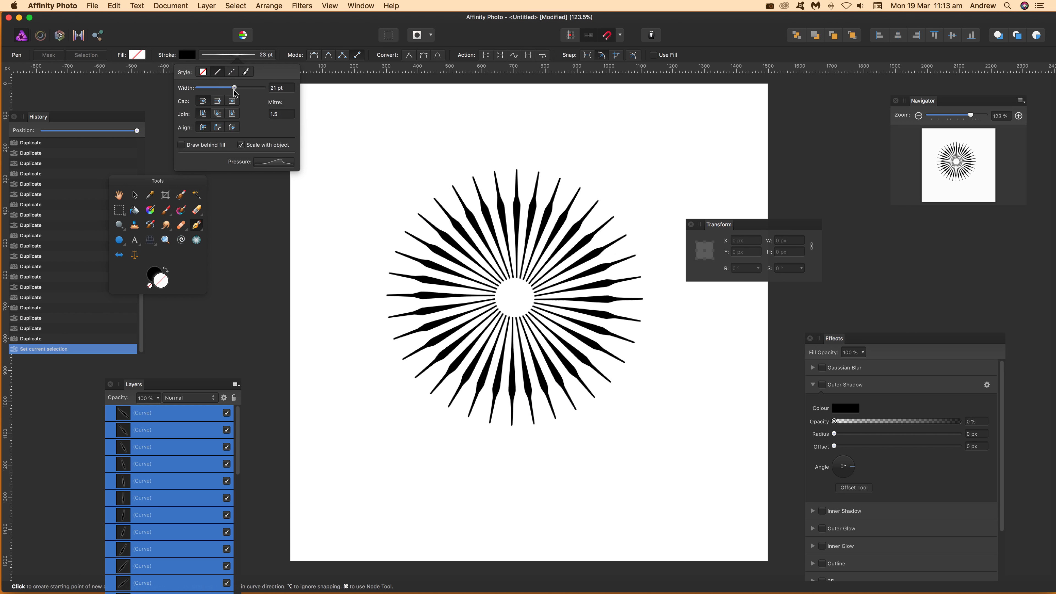
drag(222, 88, 243, 87)
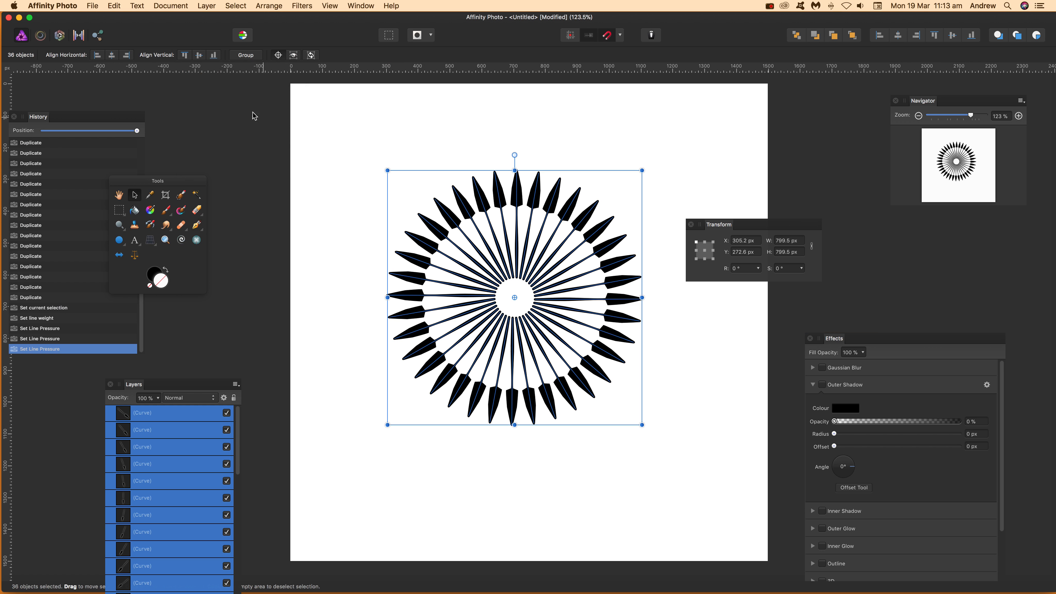
click(245, 54)
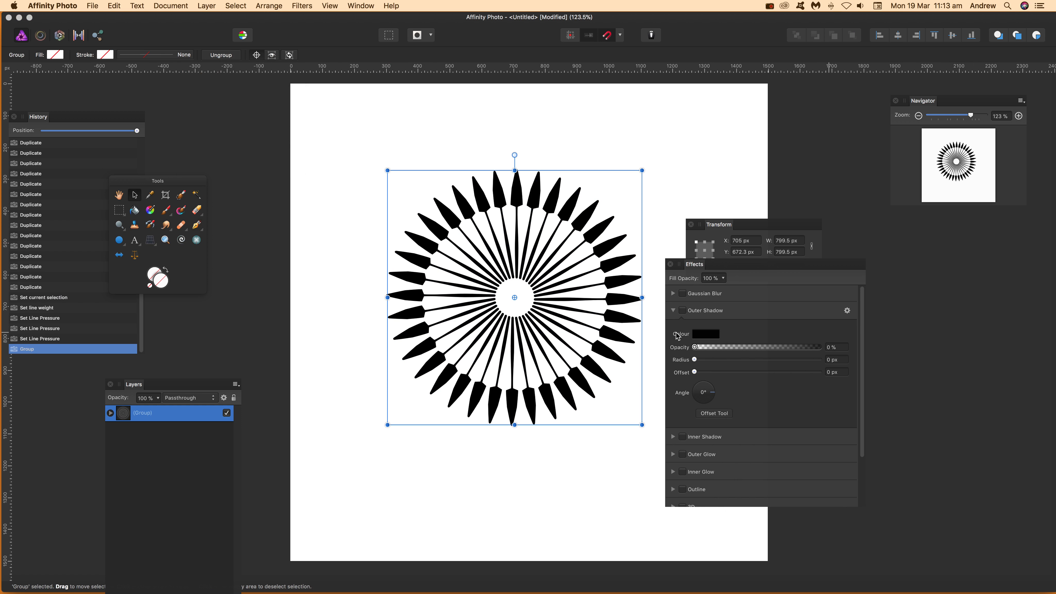
Enable an outer shadow on the group with about 93% opacity and a slight blur and offset.
click(682, 310)
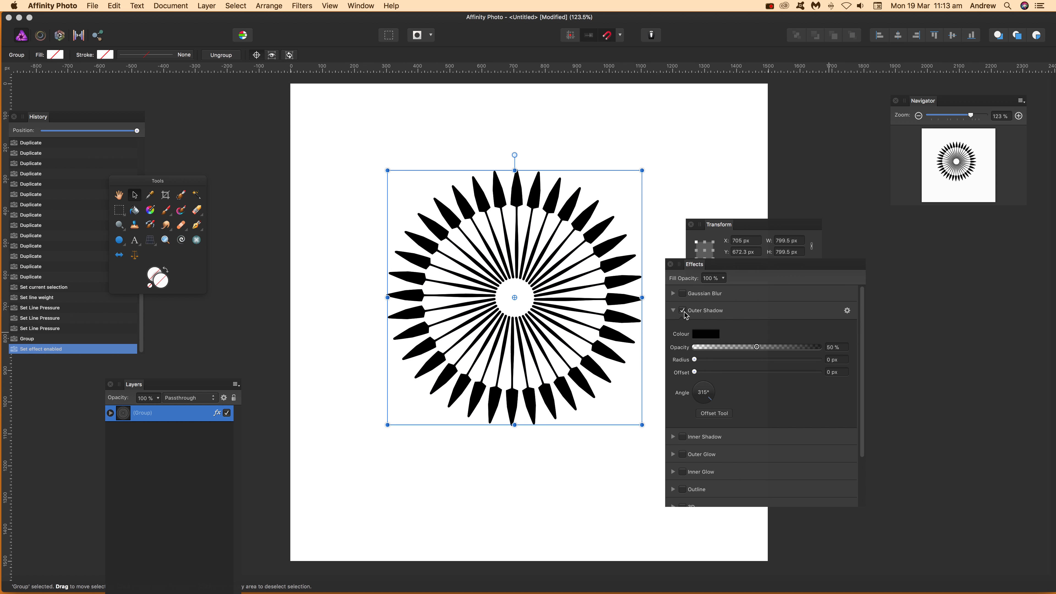
drag(694, 359, 707, 359)
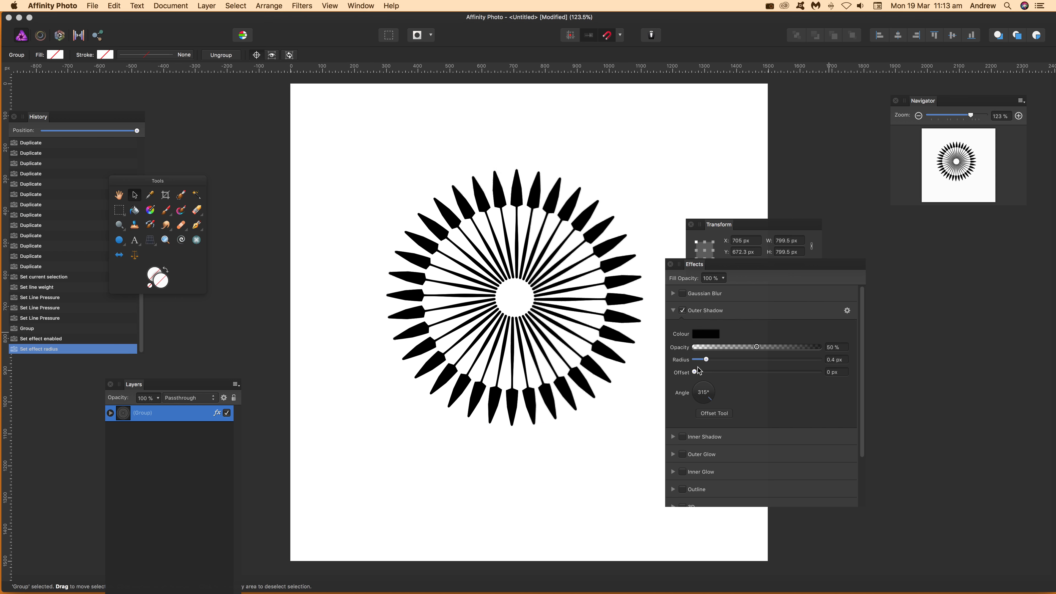
drag(696, 371, 711, 372)
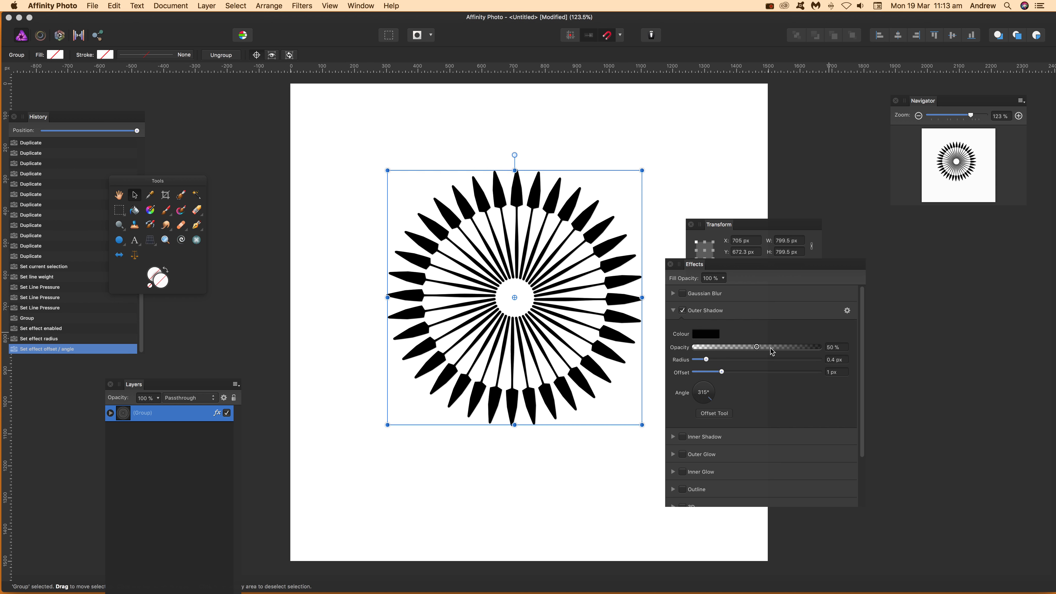
drag(738, 347, 809, 347)
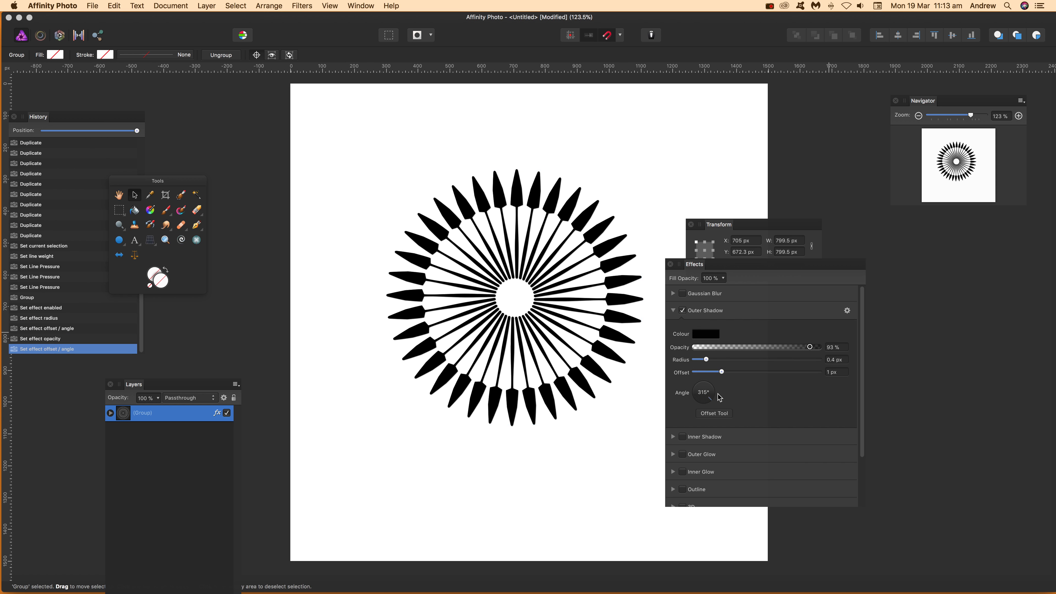
drag(704, 393, 704, 384)
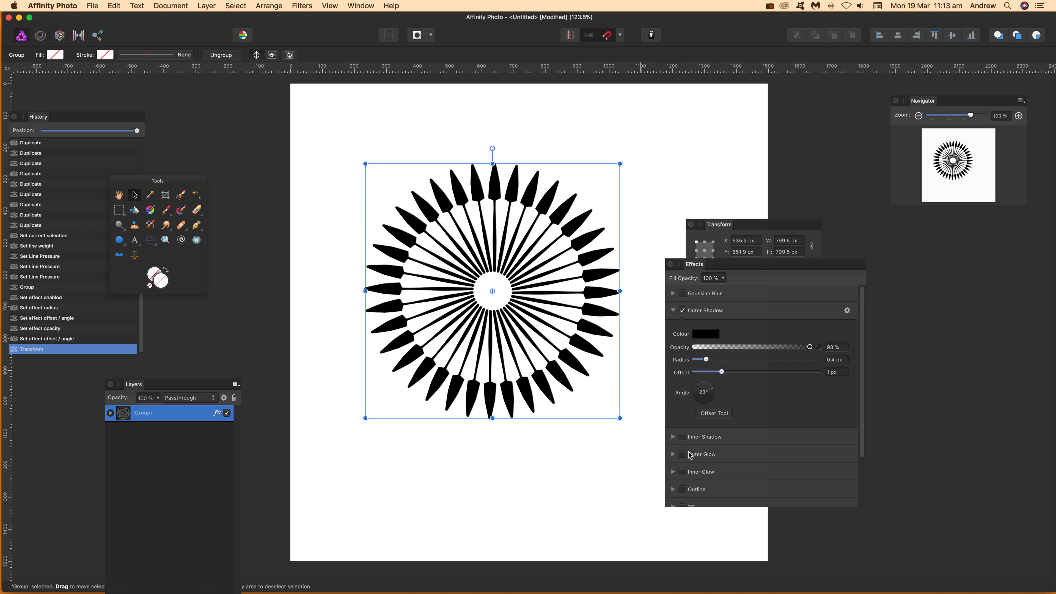
Soften the shadow to 12.1 px radius, push it 17.9 px from the rays, and adjust its angle.
drag(706, 359, 750, 359)
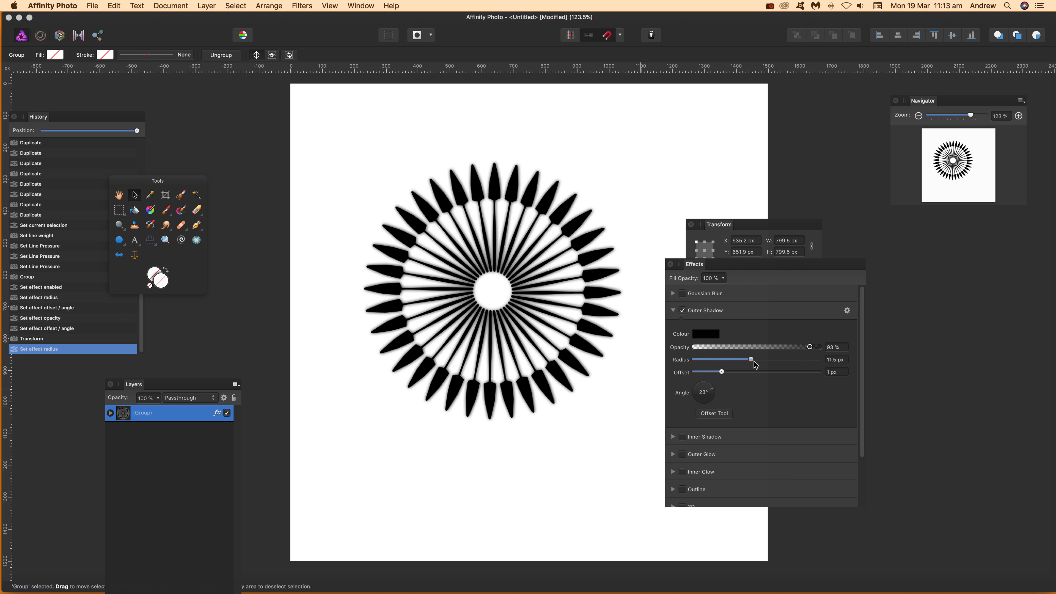
drag(749, 359, 752, 359)
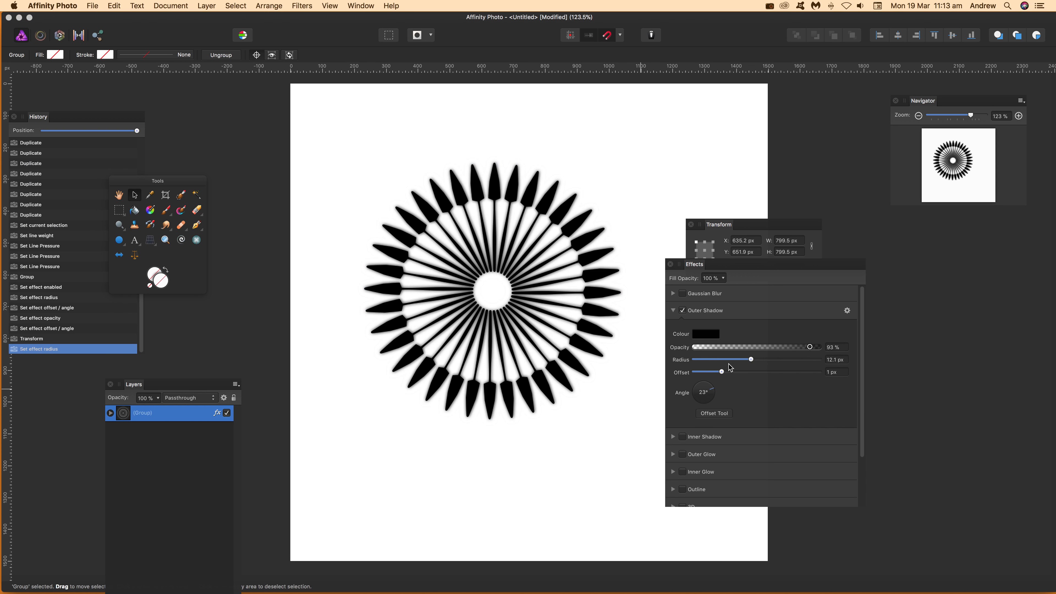
drag(699, 371, 721, 372)
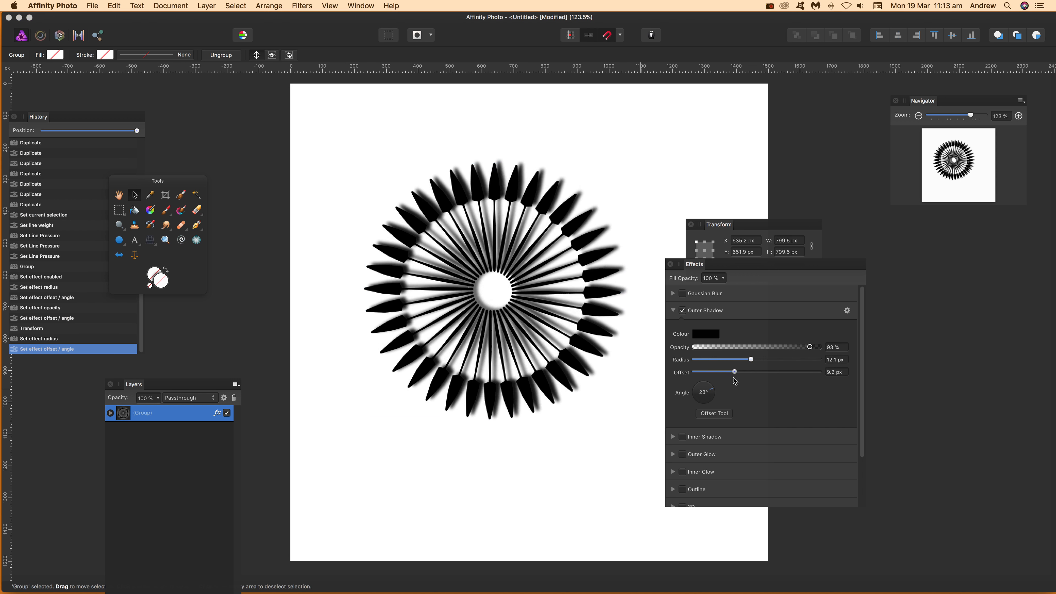
drag(734, 371, 761, 372)
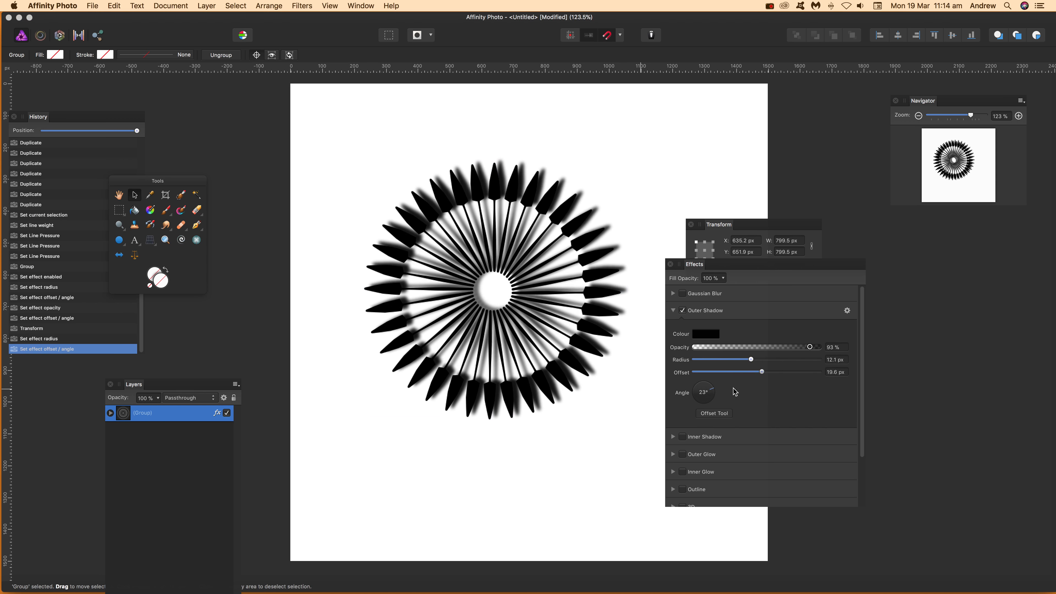
drag(709, 387, 703, 405)
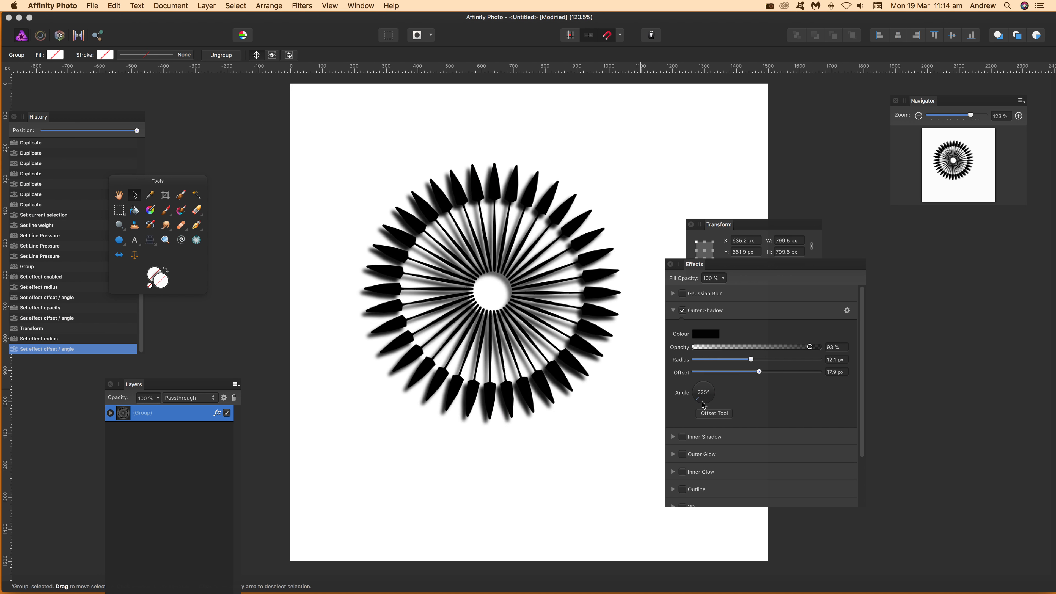
drag(702, 389, 701, 396)
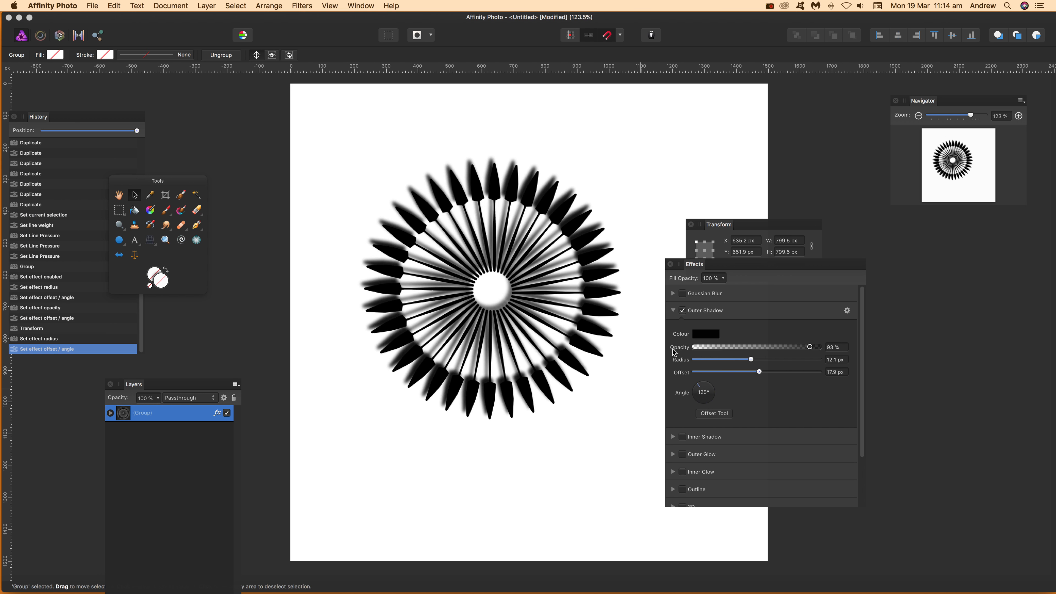